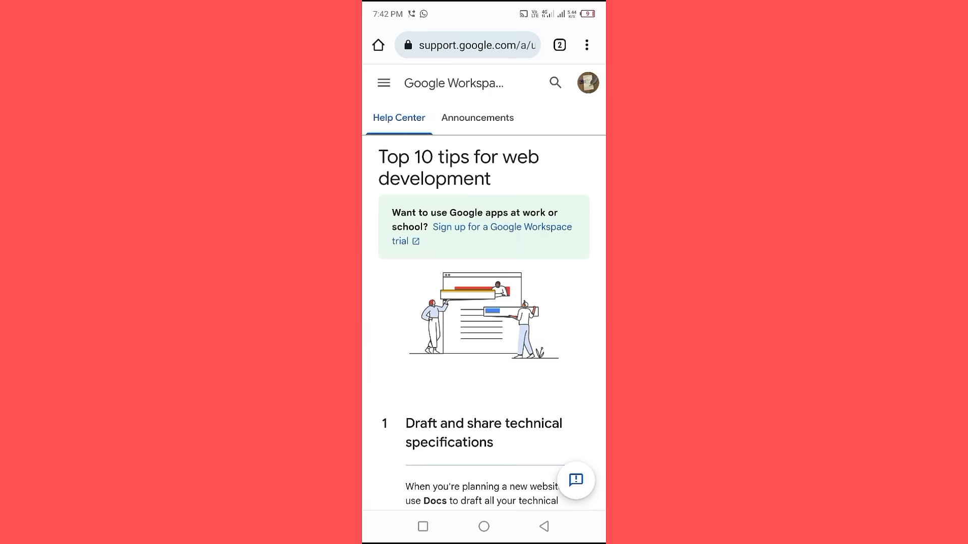
{"action": "scroll", "scroll_direction": "down", "scroll_amount": 3}
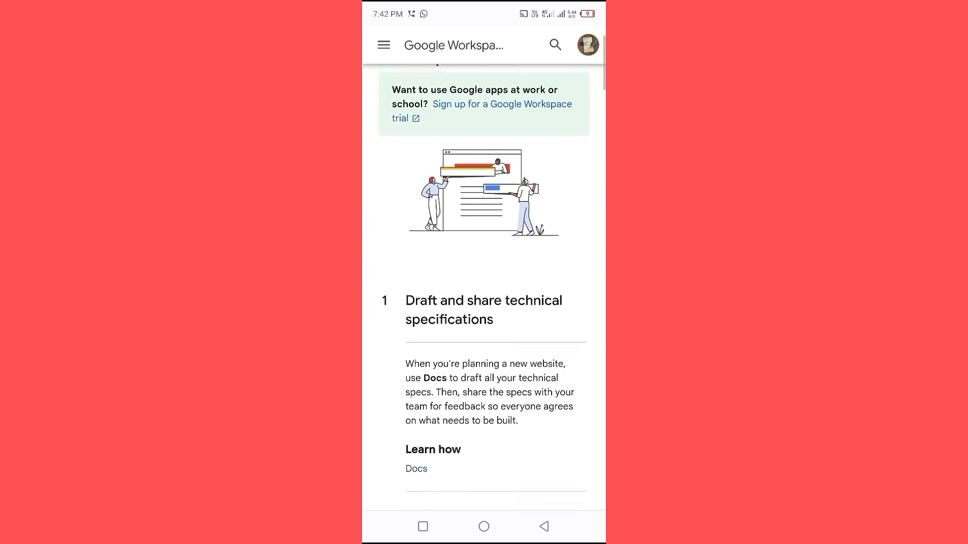
{"action": "scroll", "scroll_direction": "down", "scroll_amount": 3}
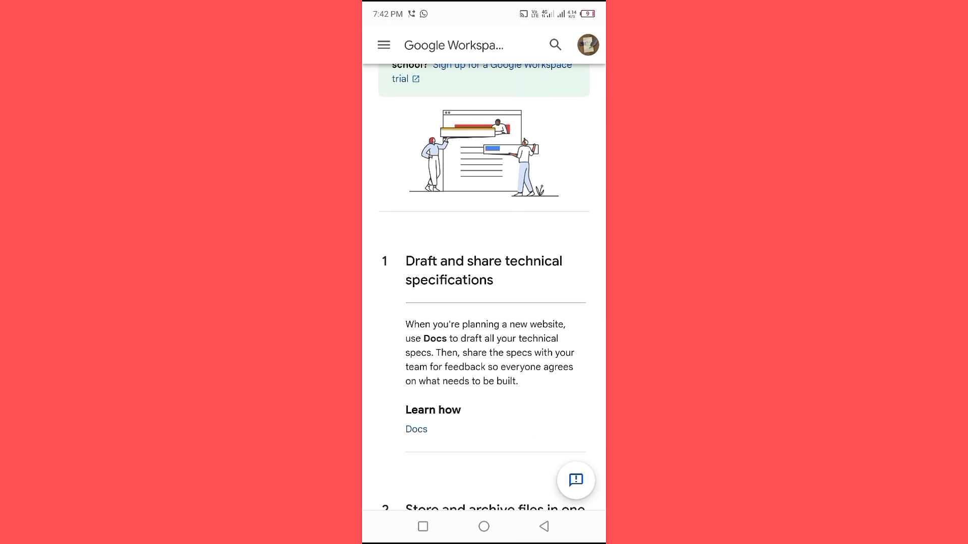
{"action": "scroll", "scroll_direction": "down", "scroll_amount": 3}
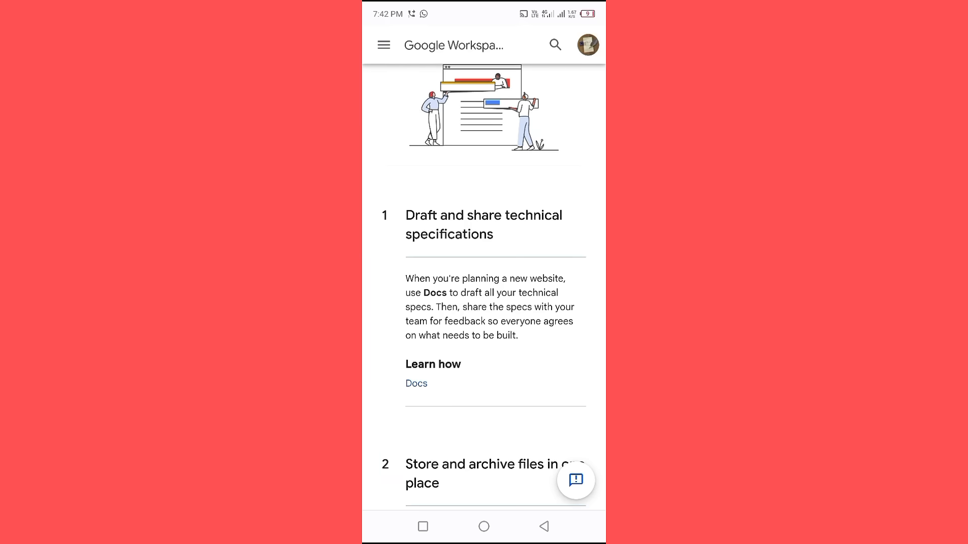
{"action": "scroll", "scroll_direction": "down", "scroll_amount": 3}
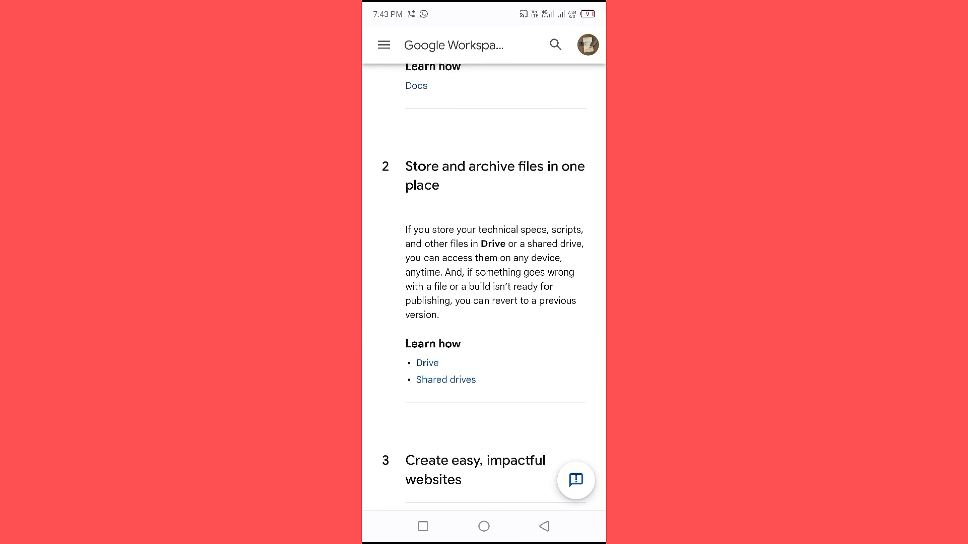
{"action": "scroll", "scroll_direction": "down", "scroll_amount": 3}
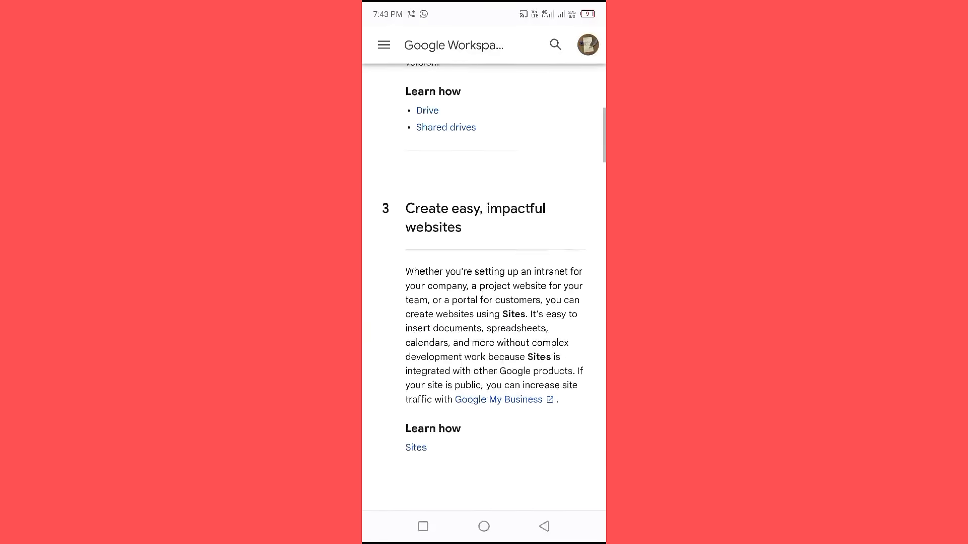
{"action": "scroll", "scroll_direction": "down", "scroll_amount": 3}
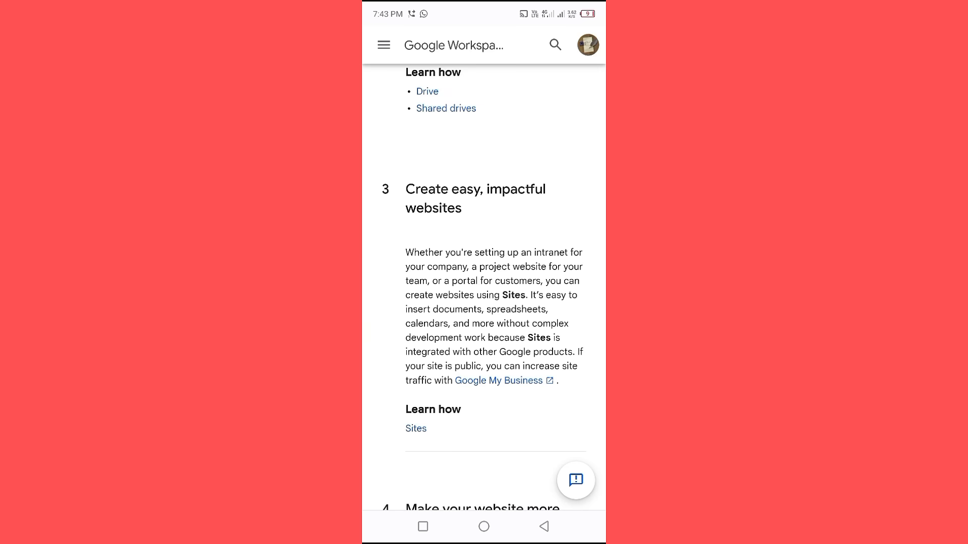
{"action": "scroll", "scroll_direction": "down", "scroll_amount": 3}
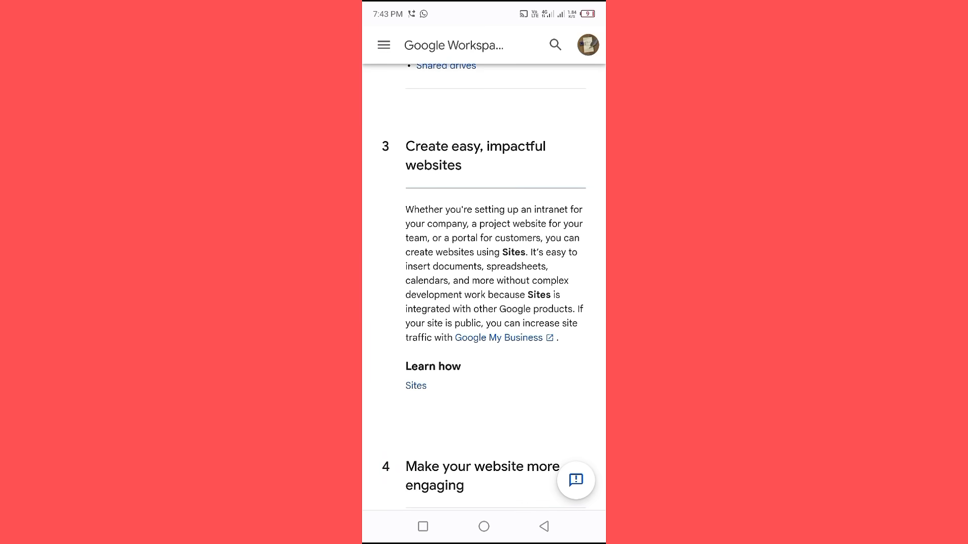
{"action": "scroll", "scroll_direction": "down", "scroll_amount": 3}
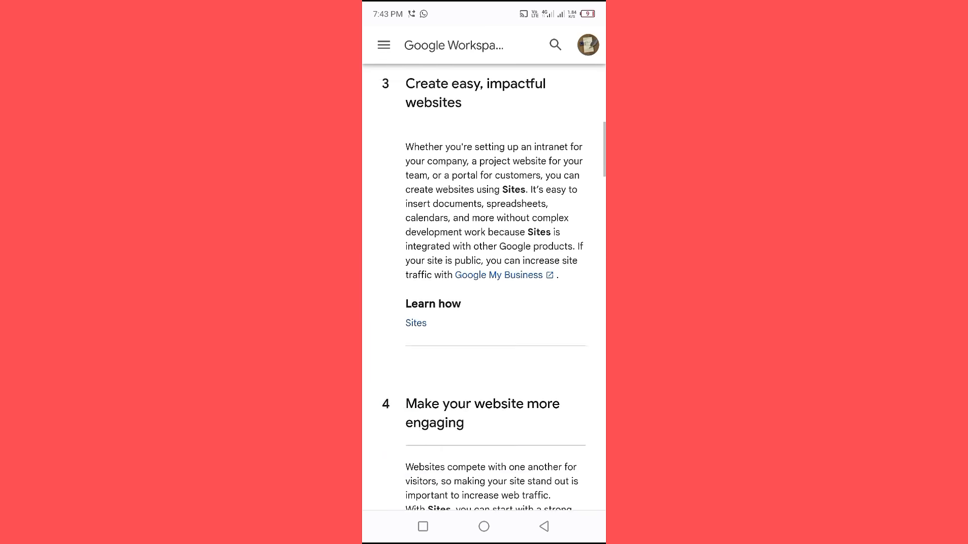
{"action": "scroll", "scroll_direction": "down", "scroll_amount": 3}
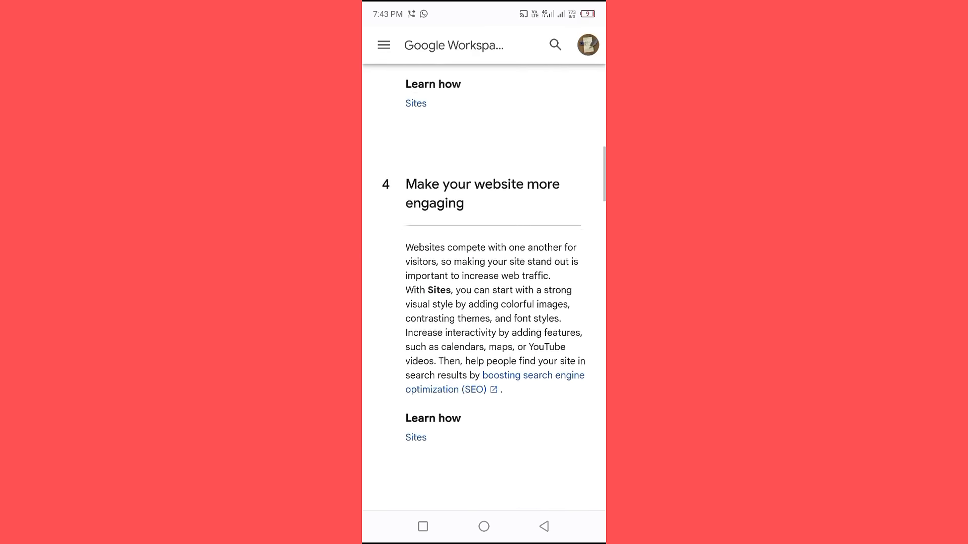
{"action": "scroll", "scroll_direction": "down", "scroll_amount": 3}
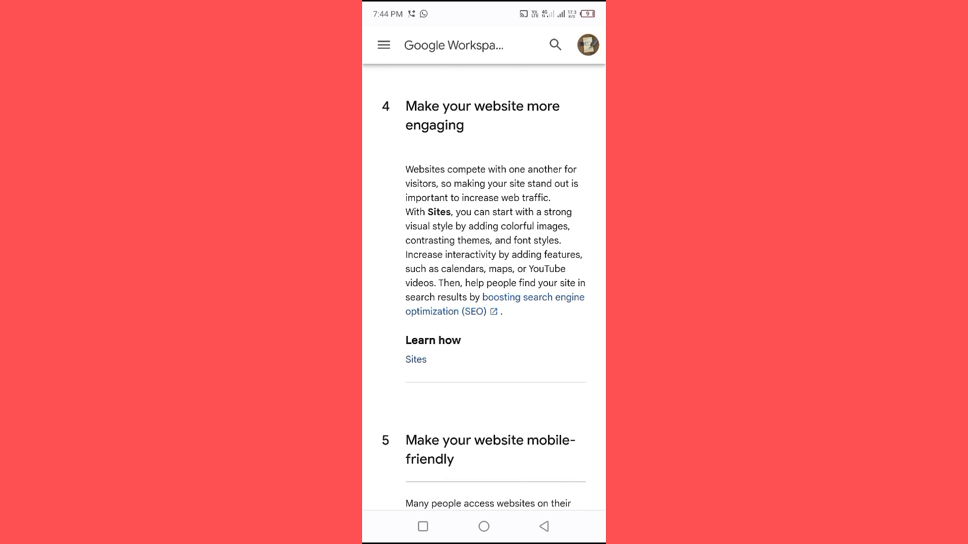
{"action": "scroll", "scroll_direction": "down", "scroll_amount": 3}
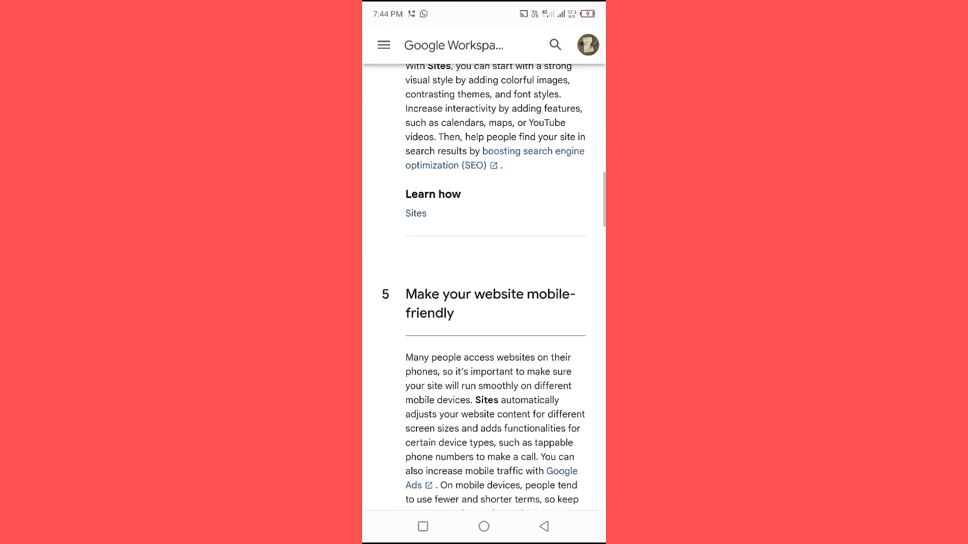
{"action": "scroll", "scroll_direction": "down", "scroll_amount": 3}
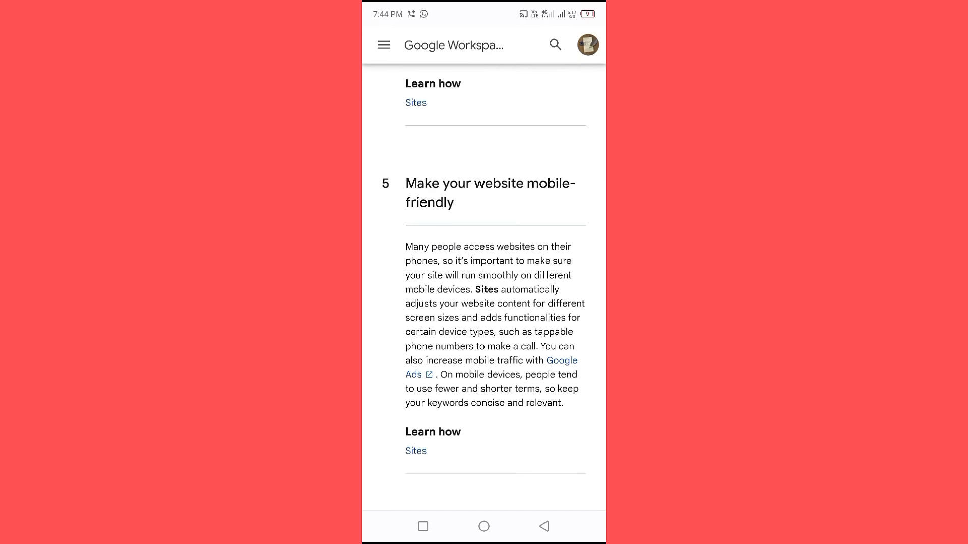
{"action": "scroll", "scroll_direction": "down", "scroll_amount": 3}
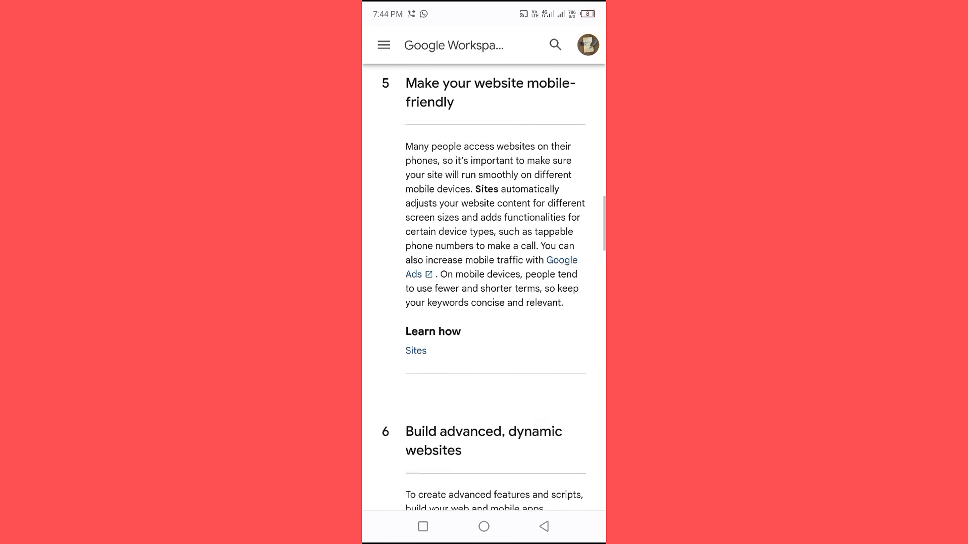
{"action": "scroll", "scroll_direction": "down", "scroll_amount": 3}
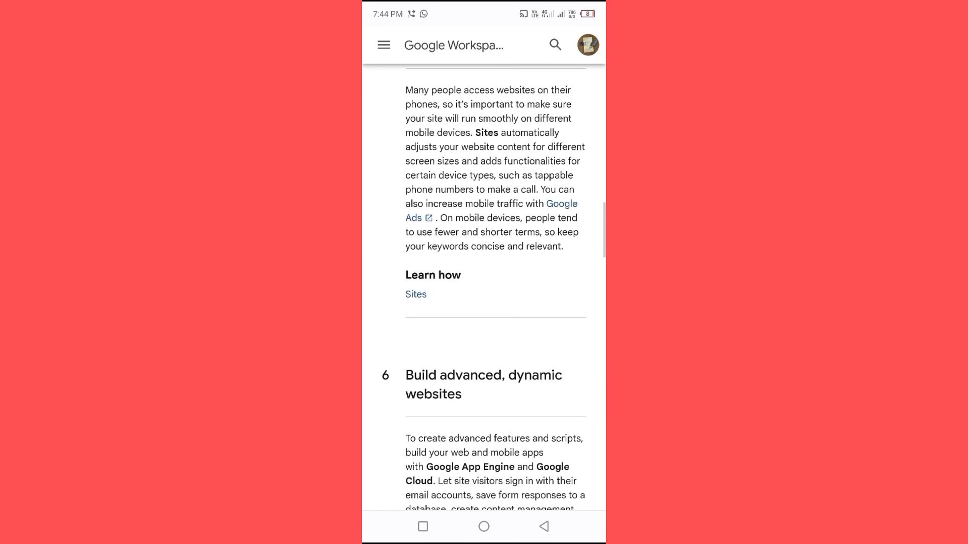
{"action": "scroll", "scroll_direction": "down", "scroll_amount": 3}
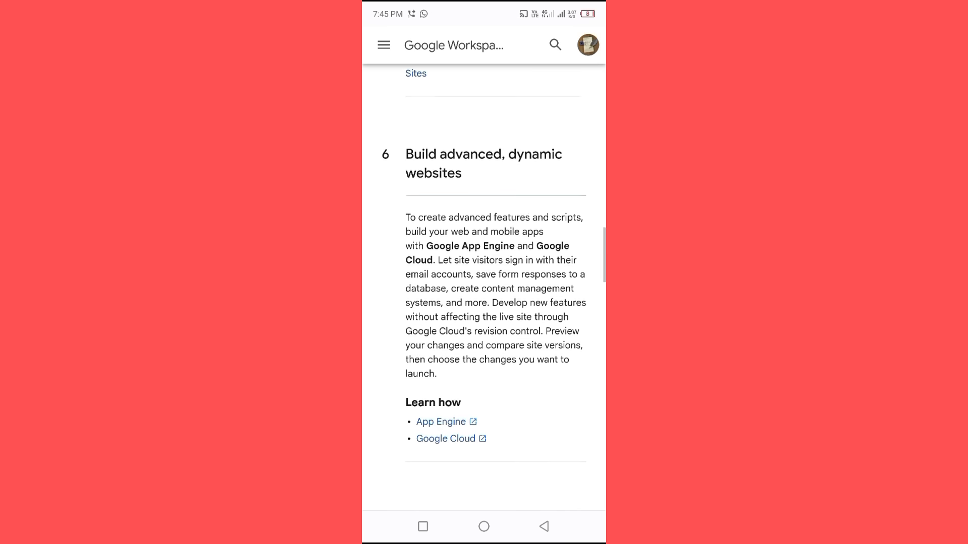
{"action": "scroll", "scroll_direction": "down", "scroll_amount": 3}
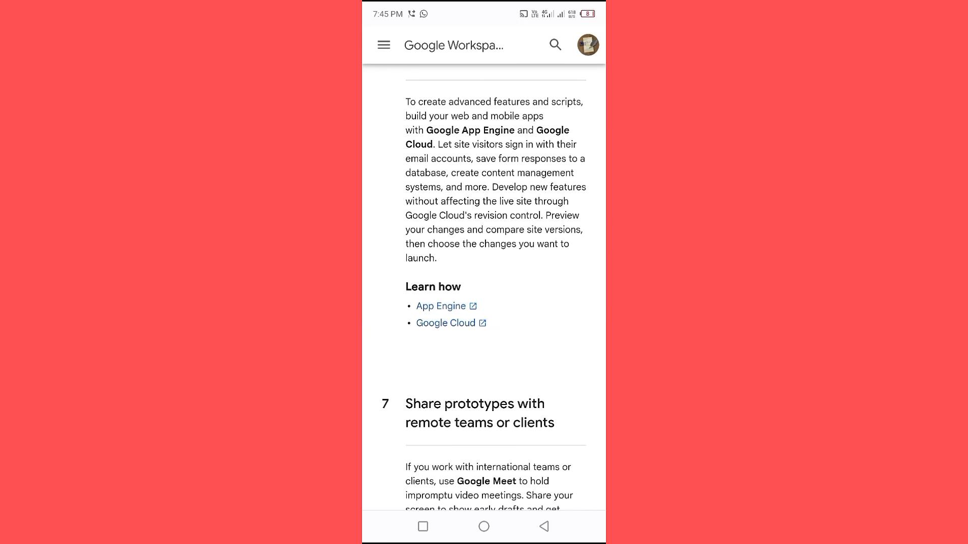
{"action": "scroll", "scroll_direction": "down", "scroll_amount": 3}
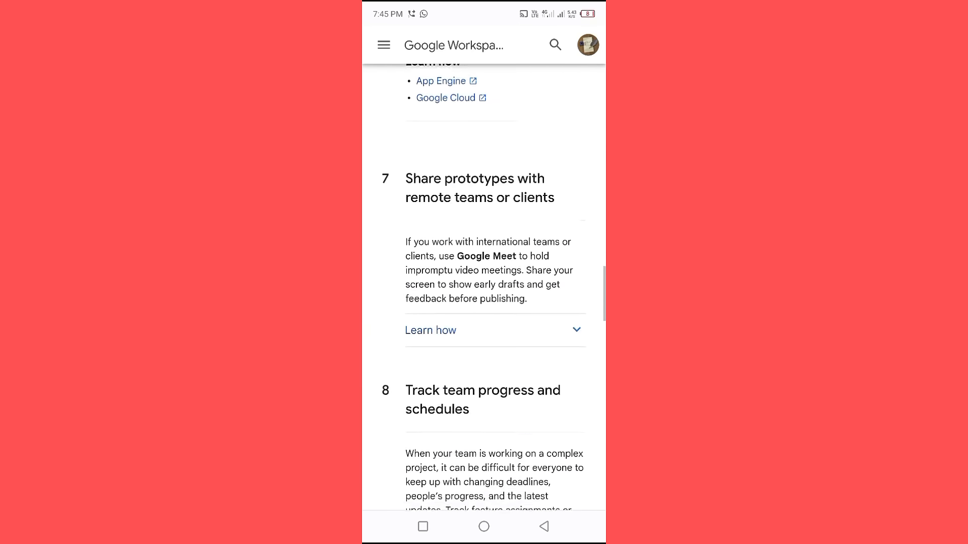
{"action": "scroll", "scroll_direction": "down", "scroll_amount": 3}
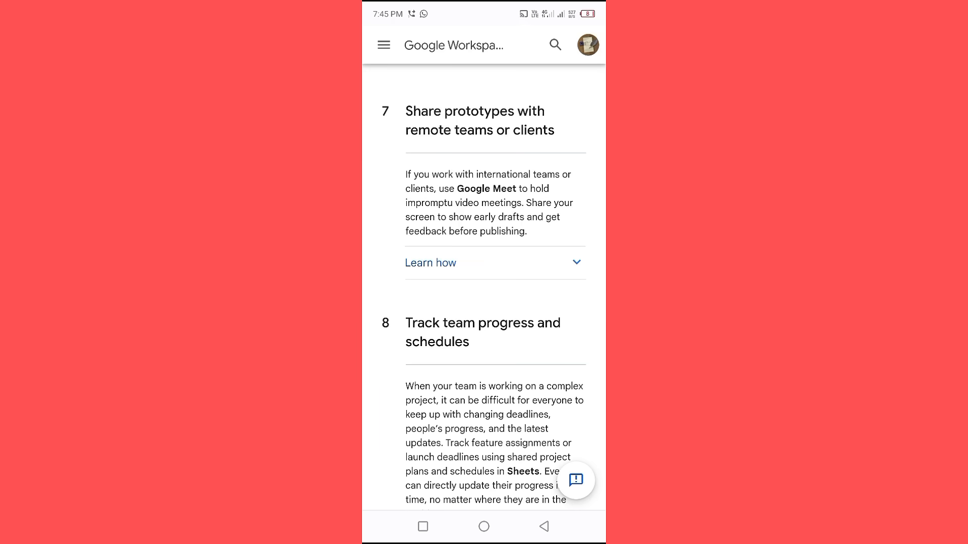
{"action": "scroll", "scroll_direction": "down", "scroll_amount": 3}
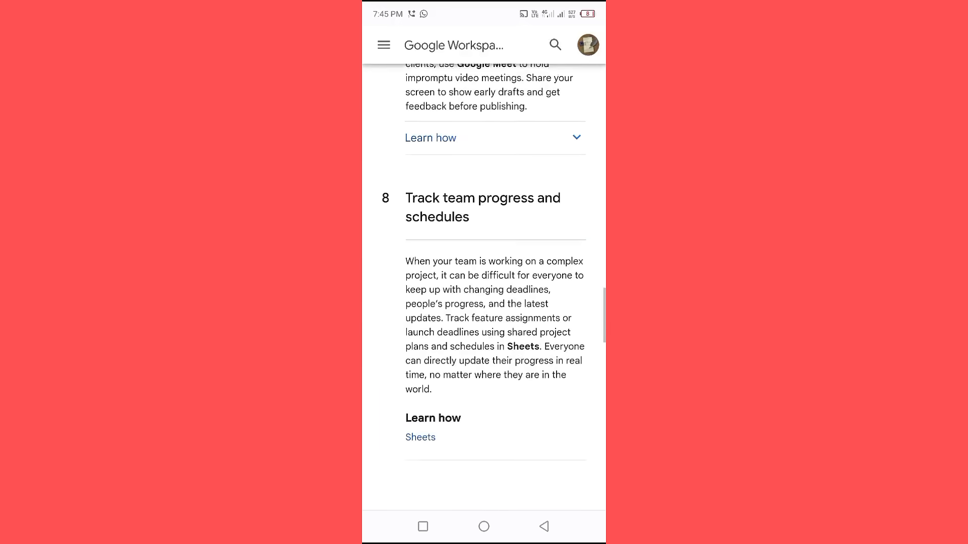